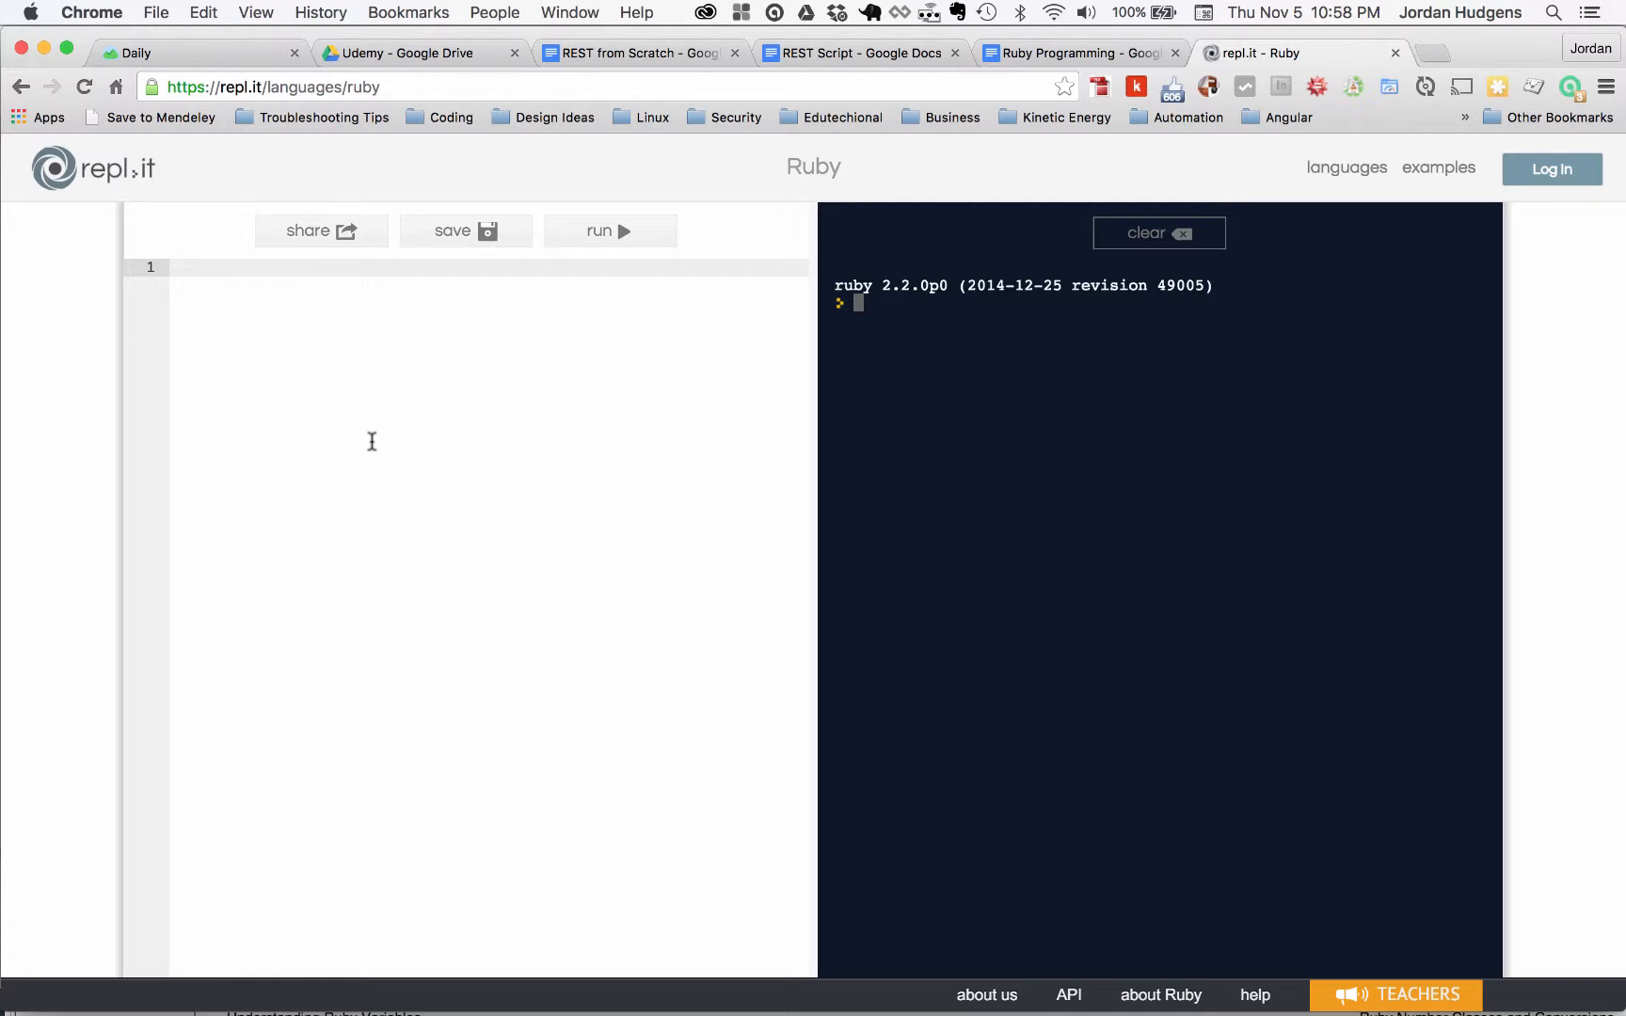
mouse_move(405, 336)
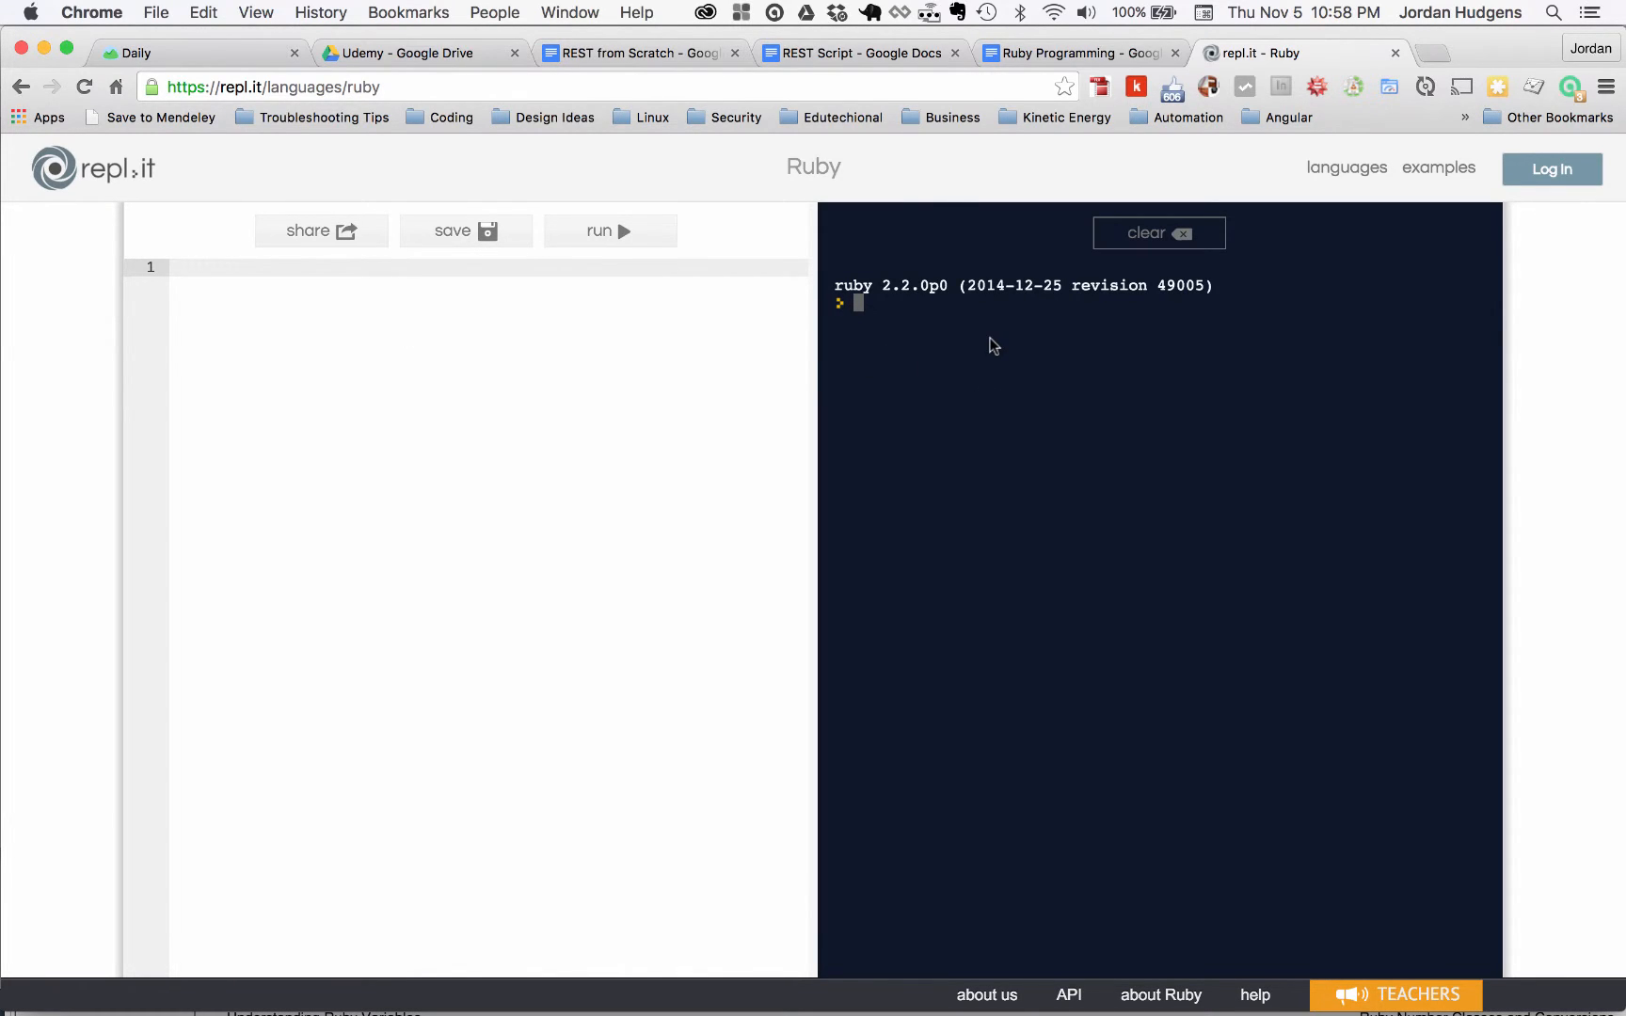
mouse_move(541, 389)
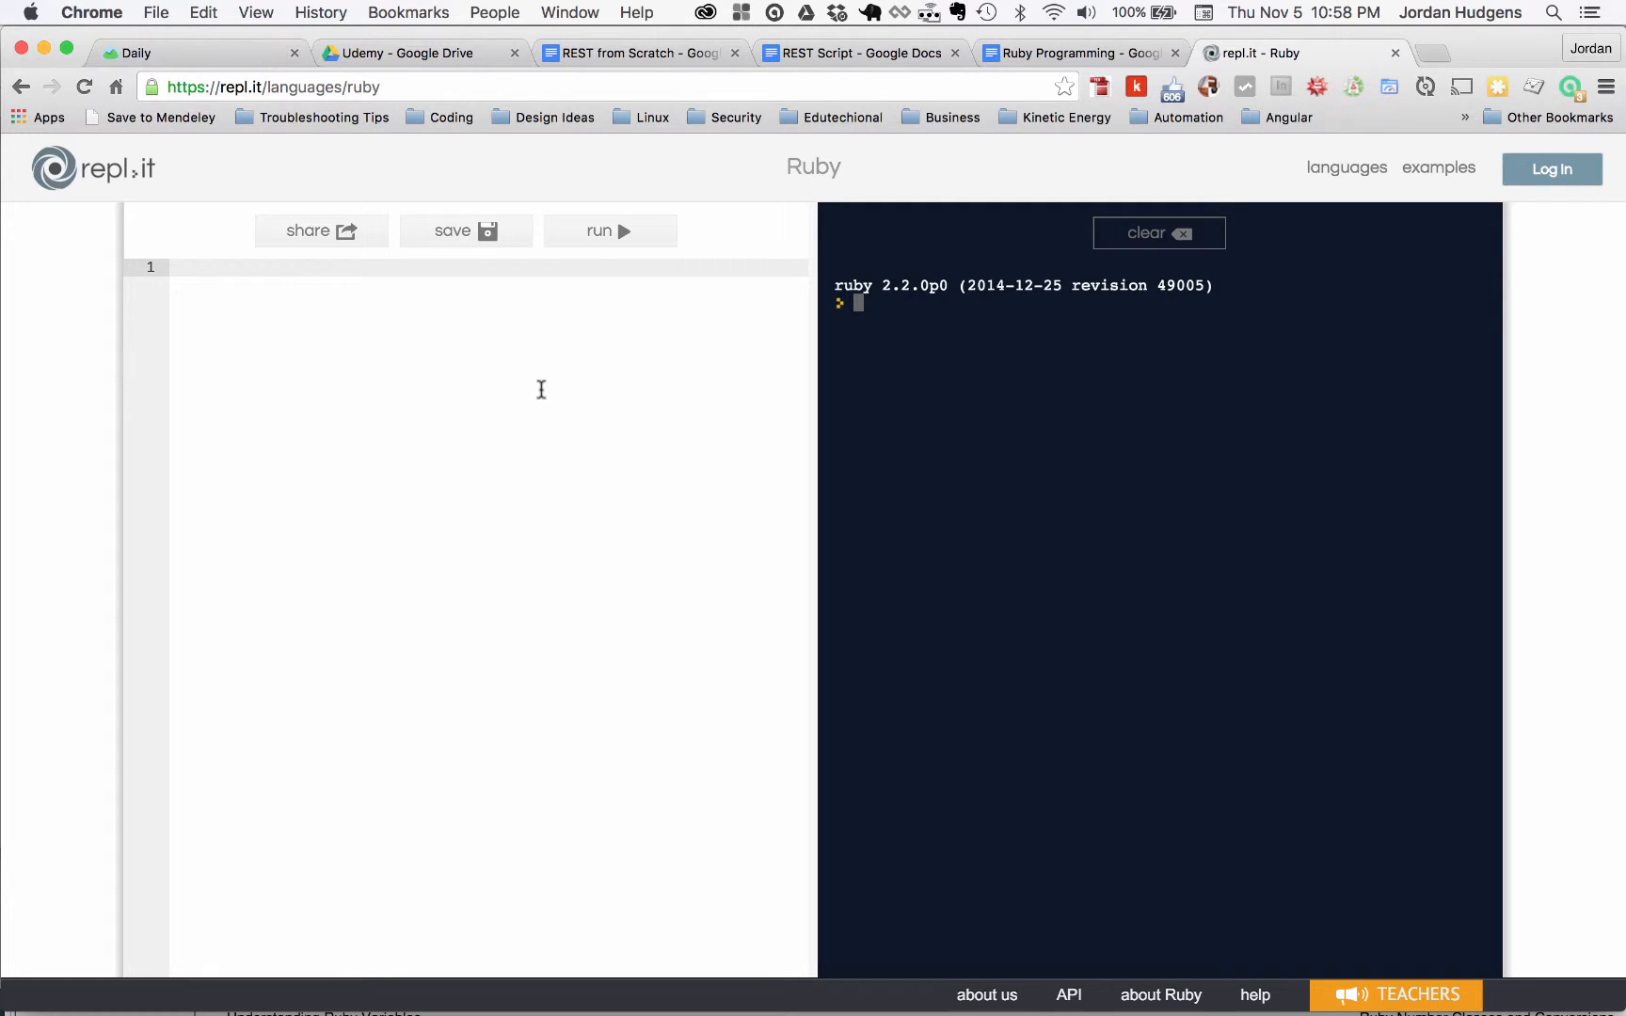
mouse_move(436, 419)
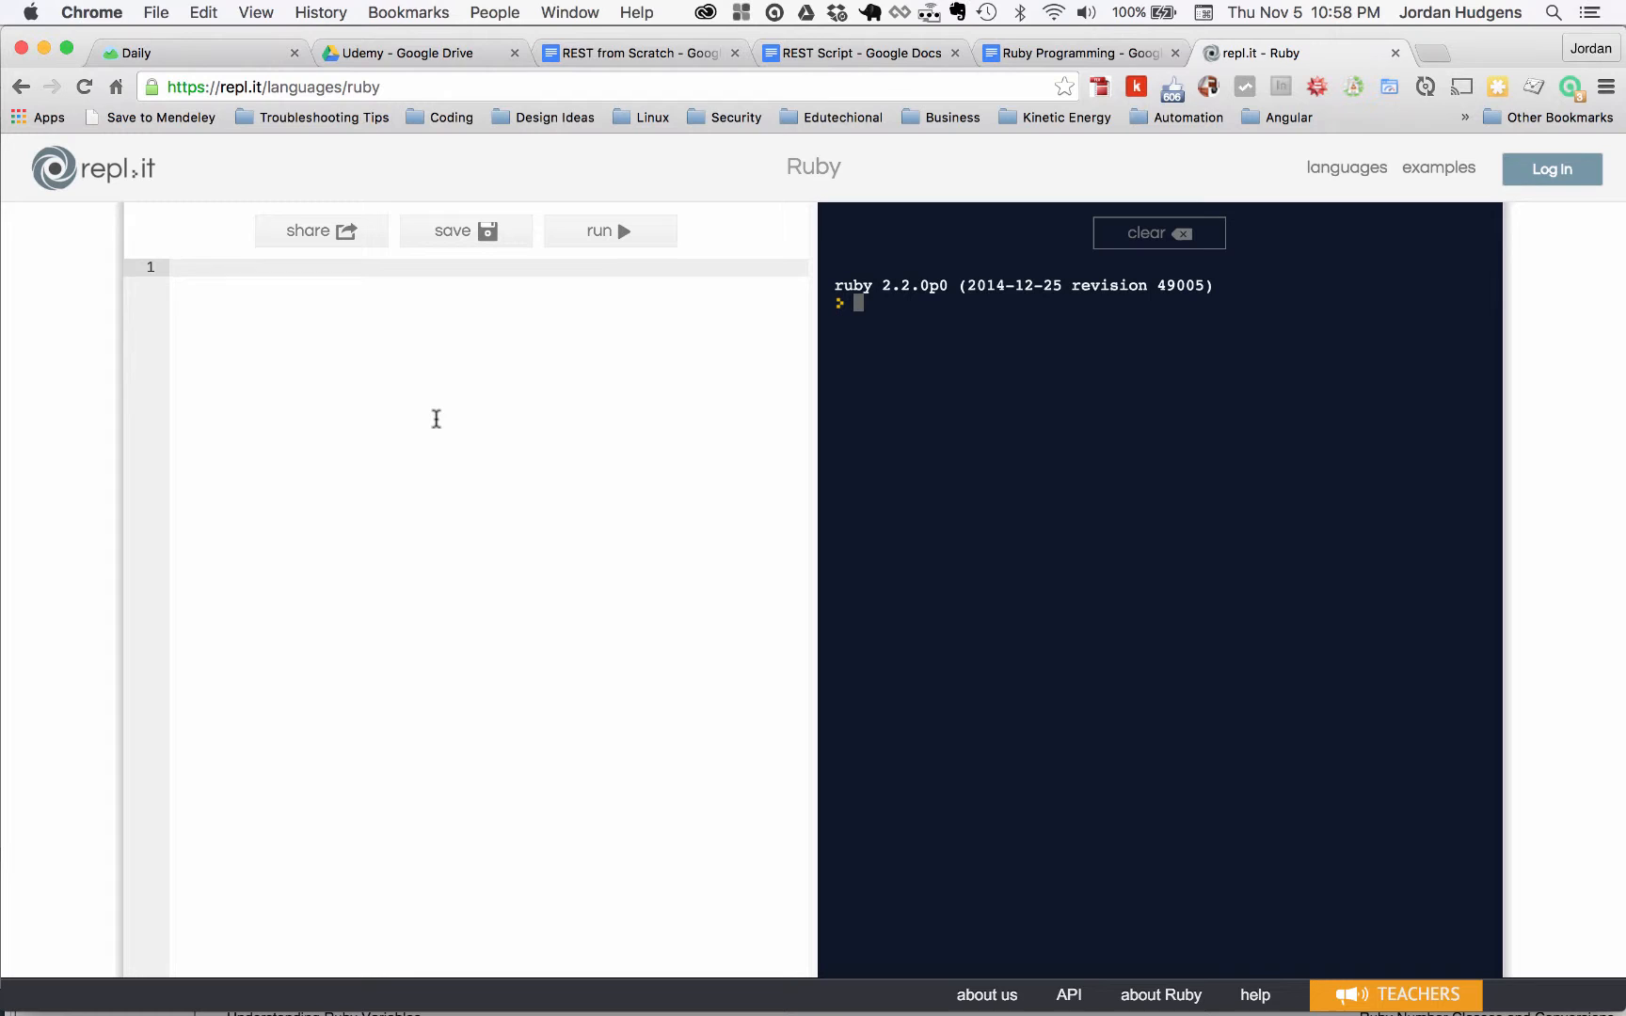
Run the unquoted line 'The quick brown fox jumped over the lazy do', producing a syntax error
type("The")
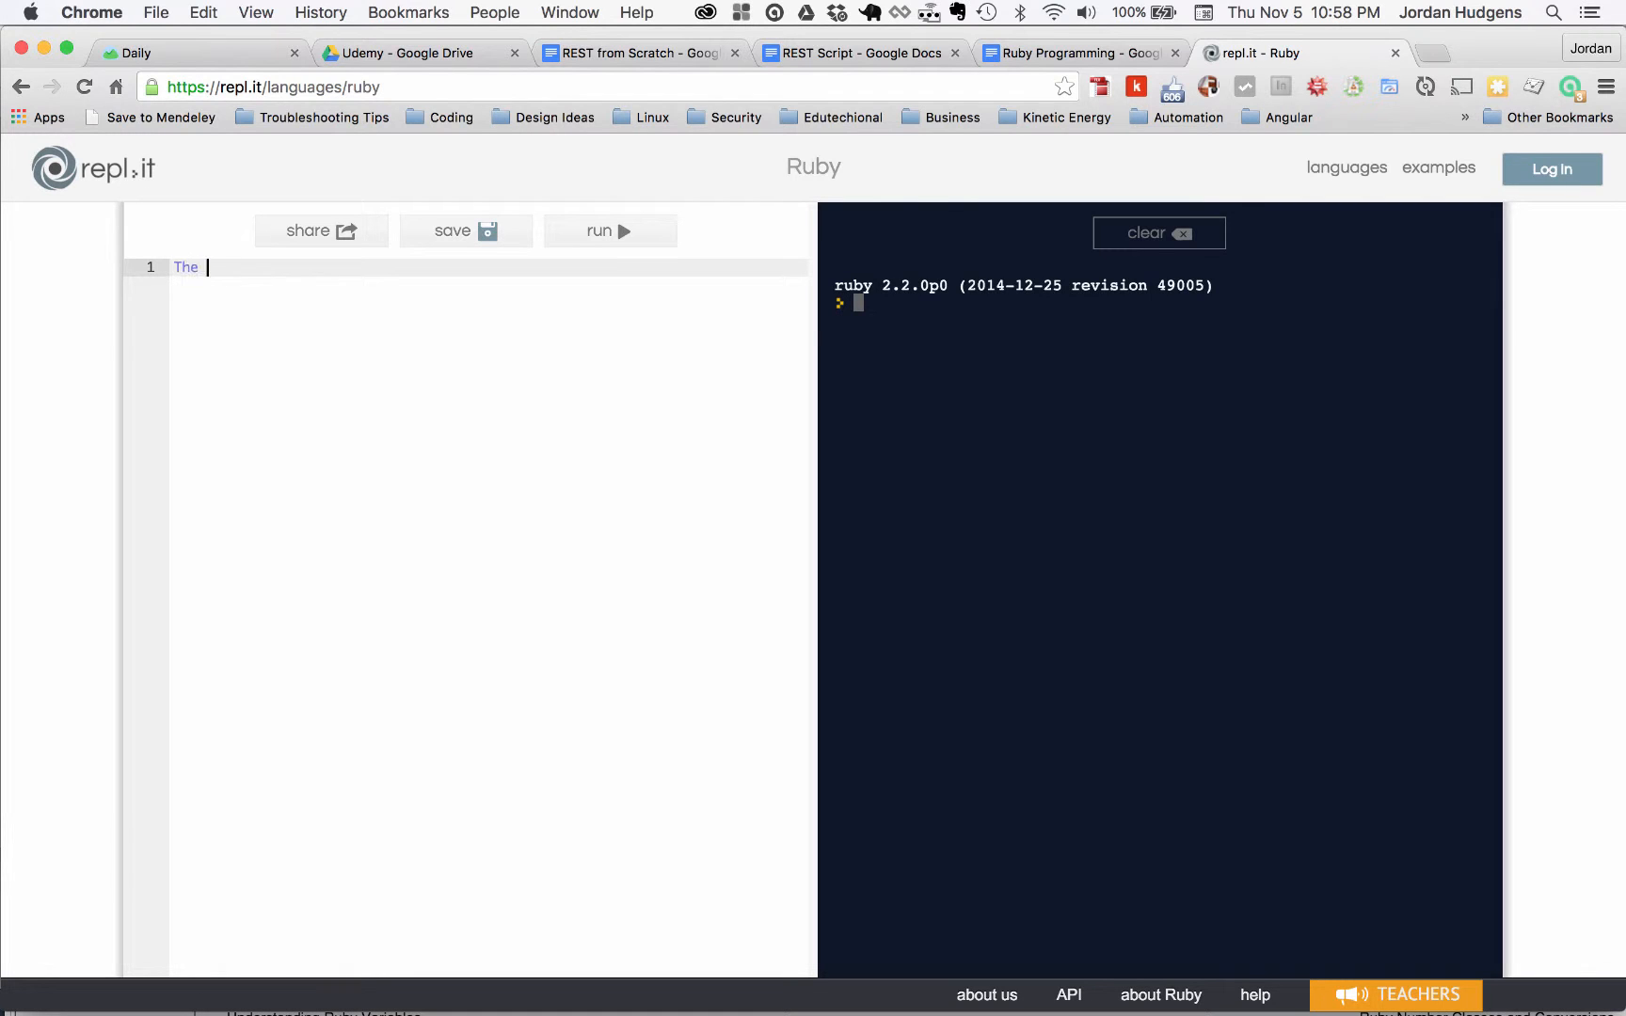
type("quick brown fox jumped over the l")
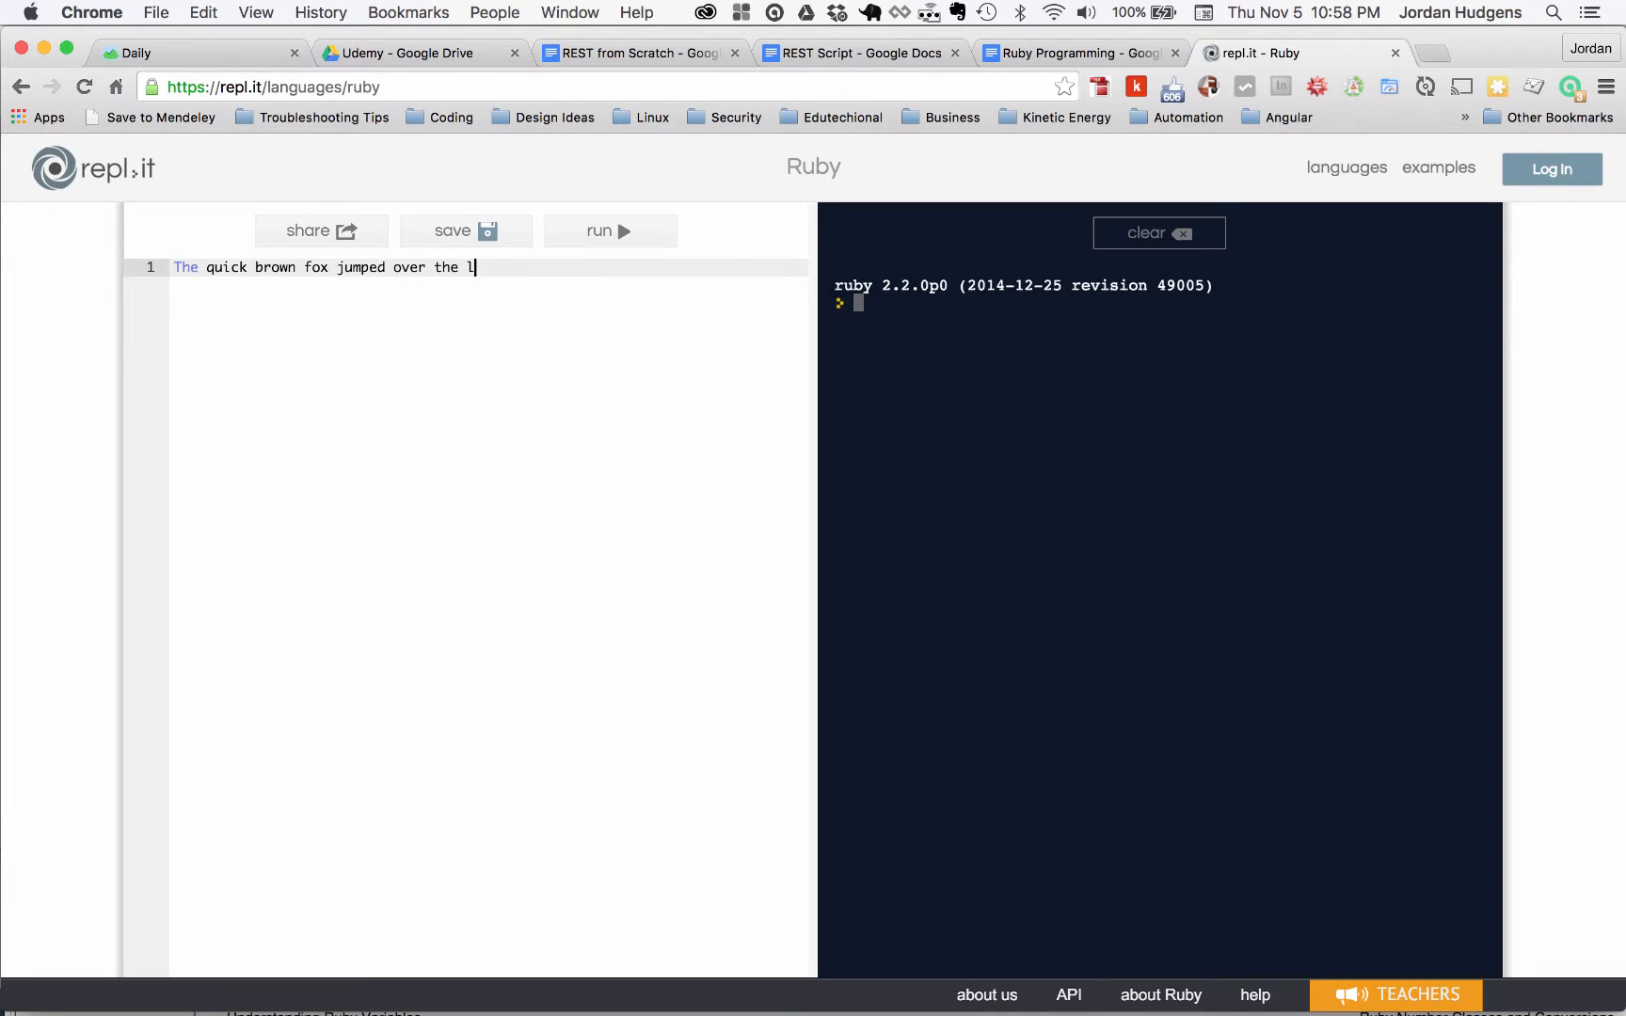
type("azy do")
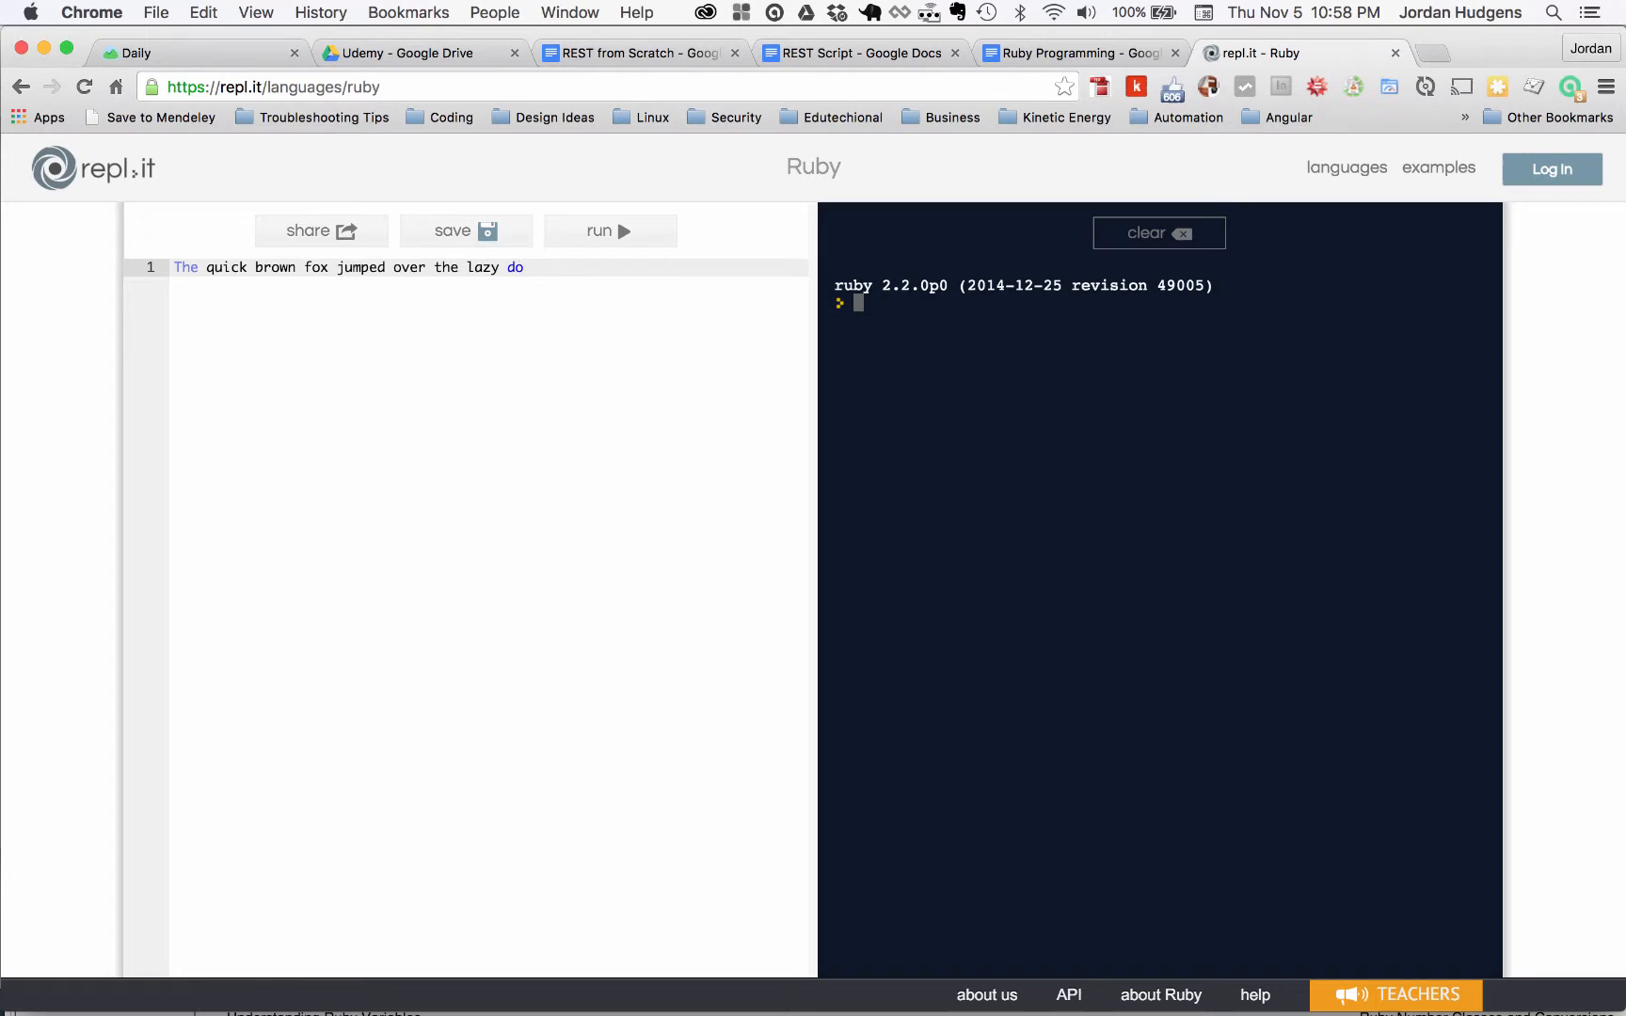
mouse_move(580, 264)
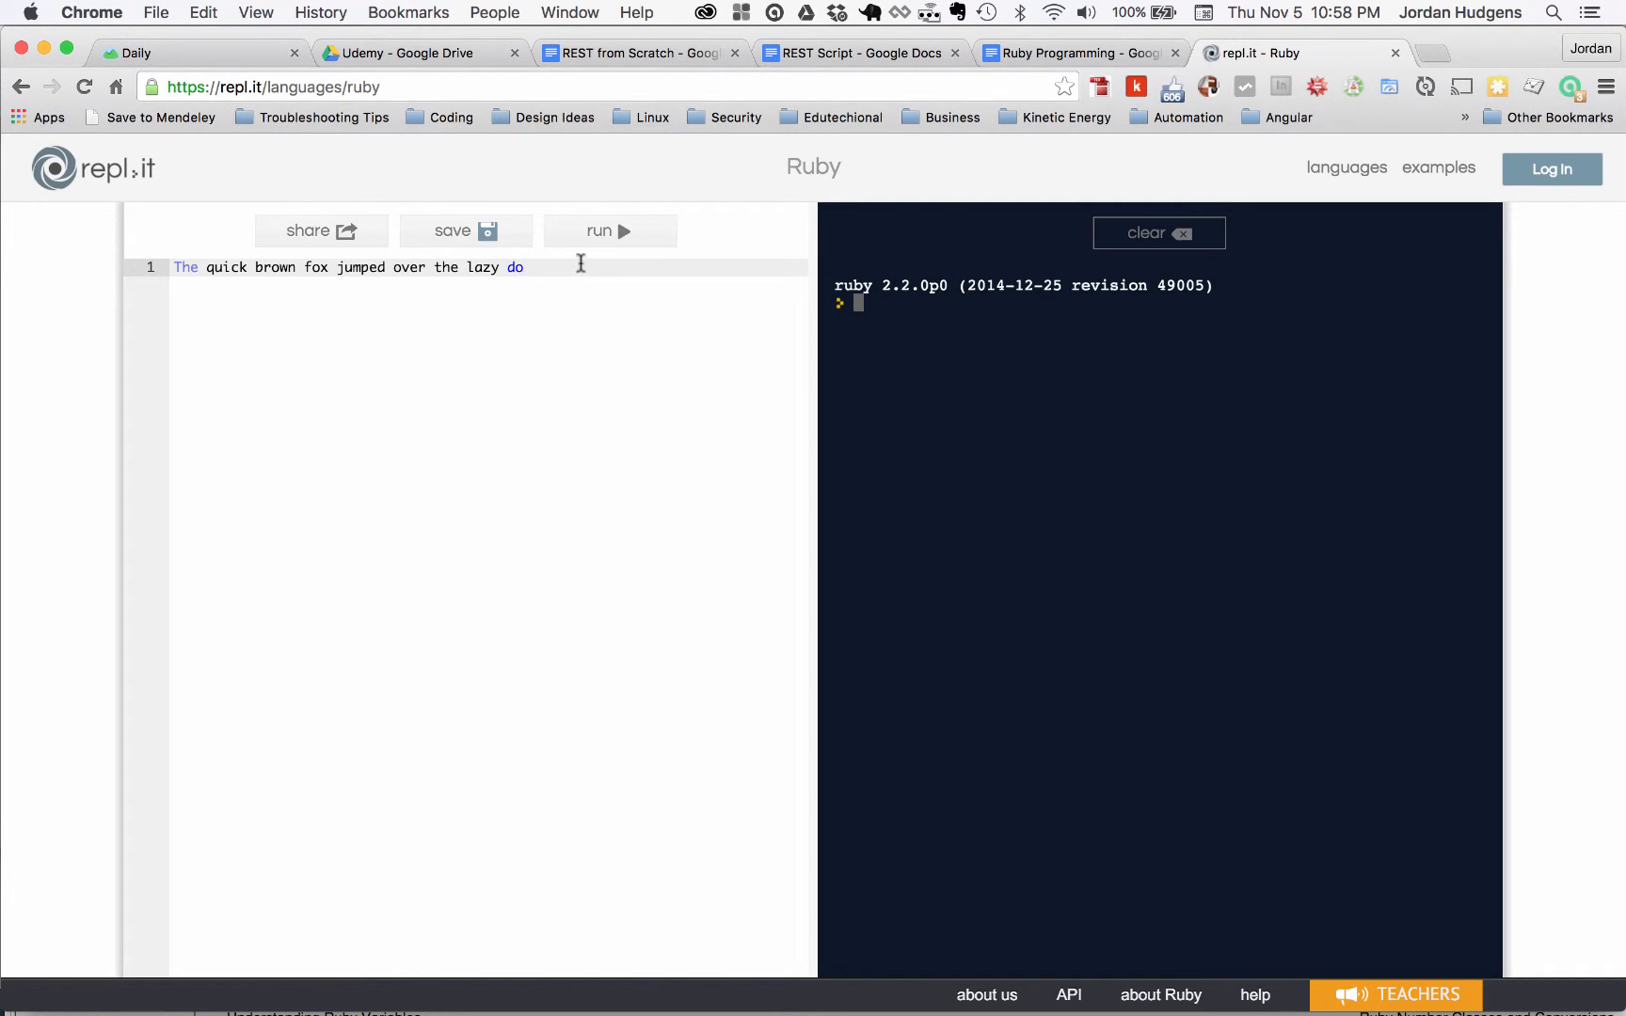
left_click(610, 230)
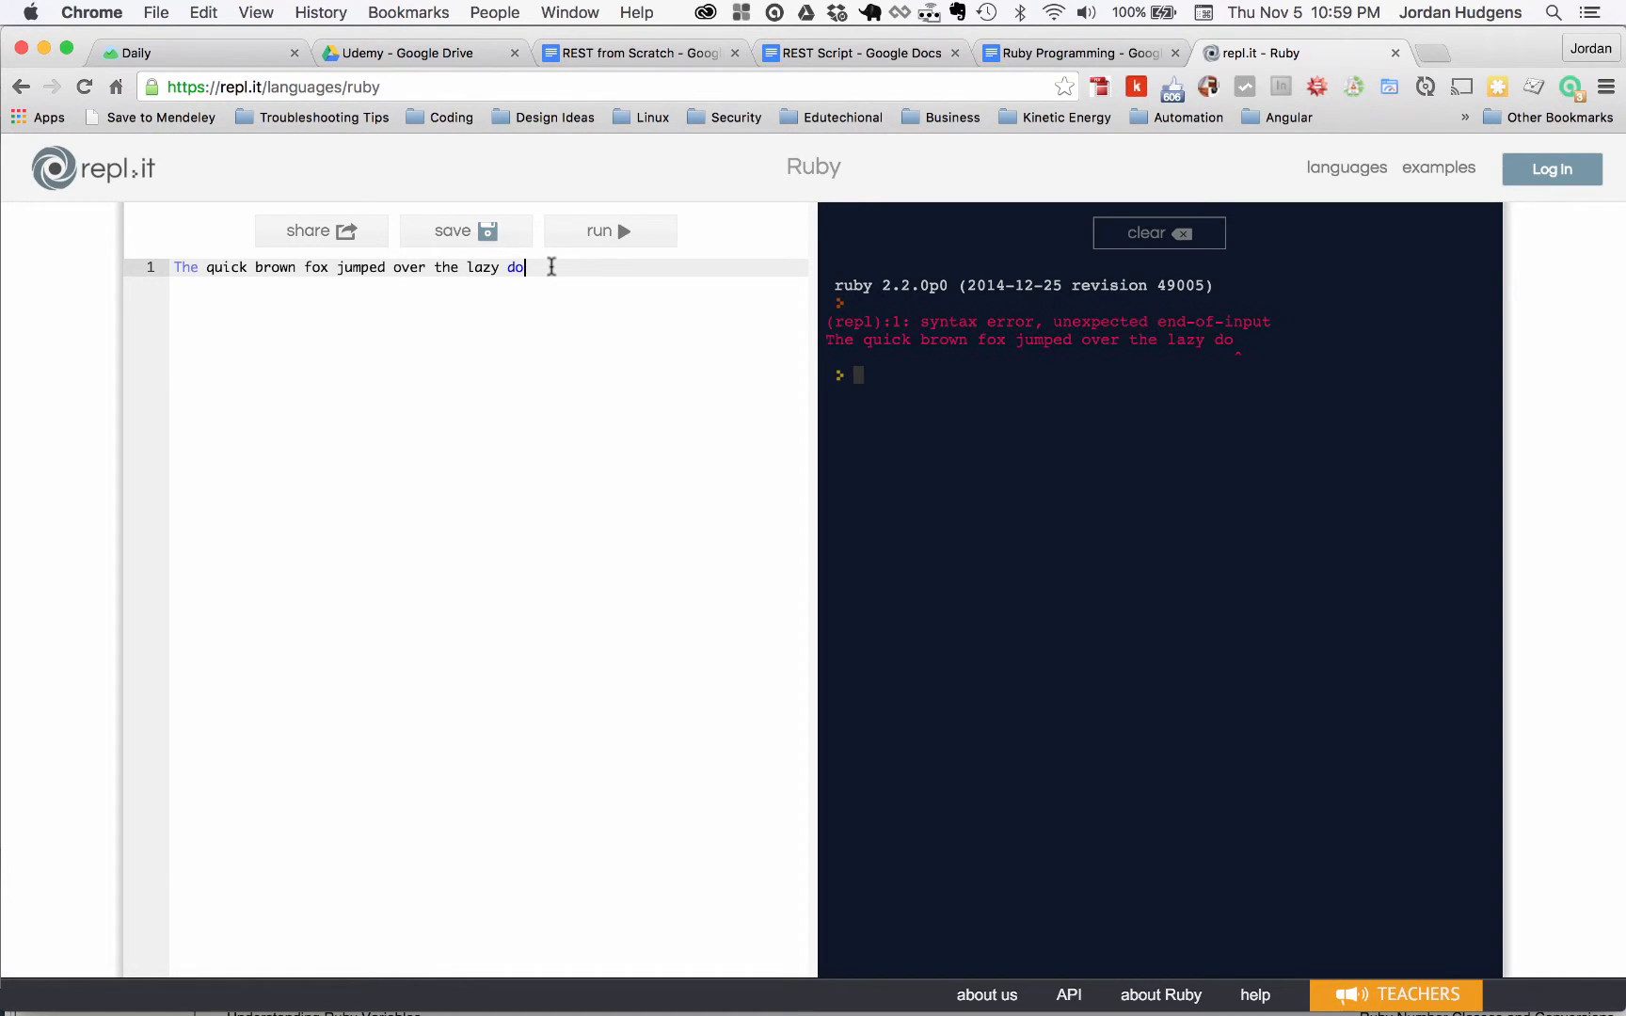
Wrap the sentence in double quotes and rerun so the console returns the string
type("\"")
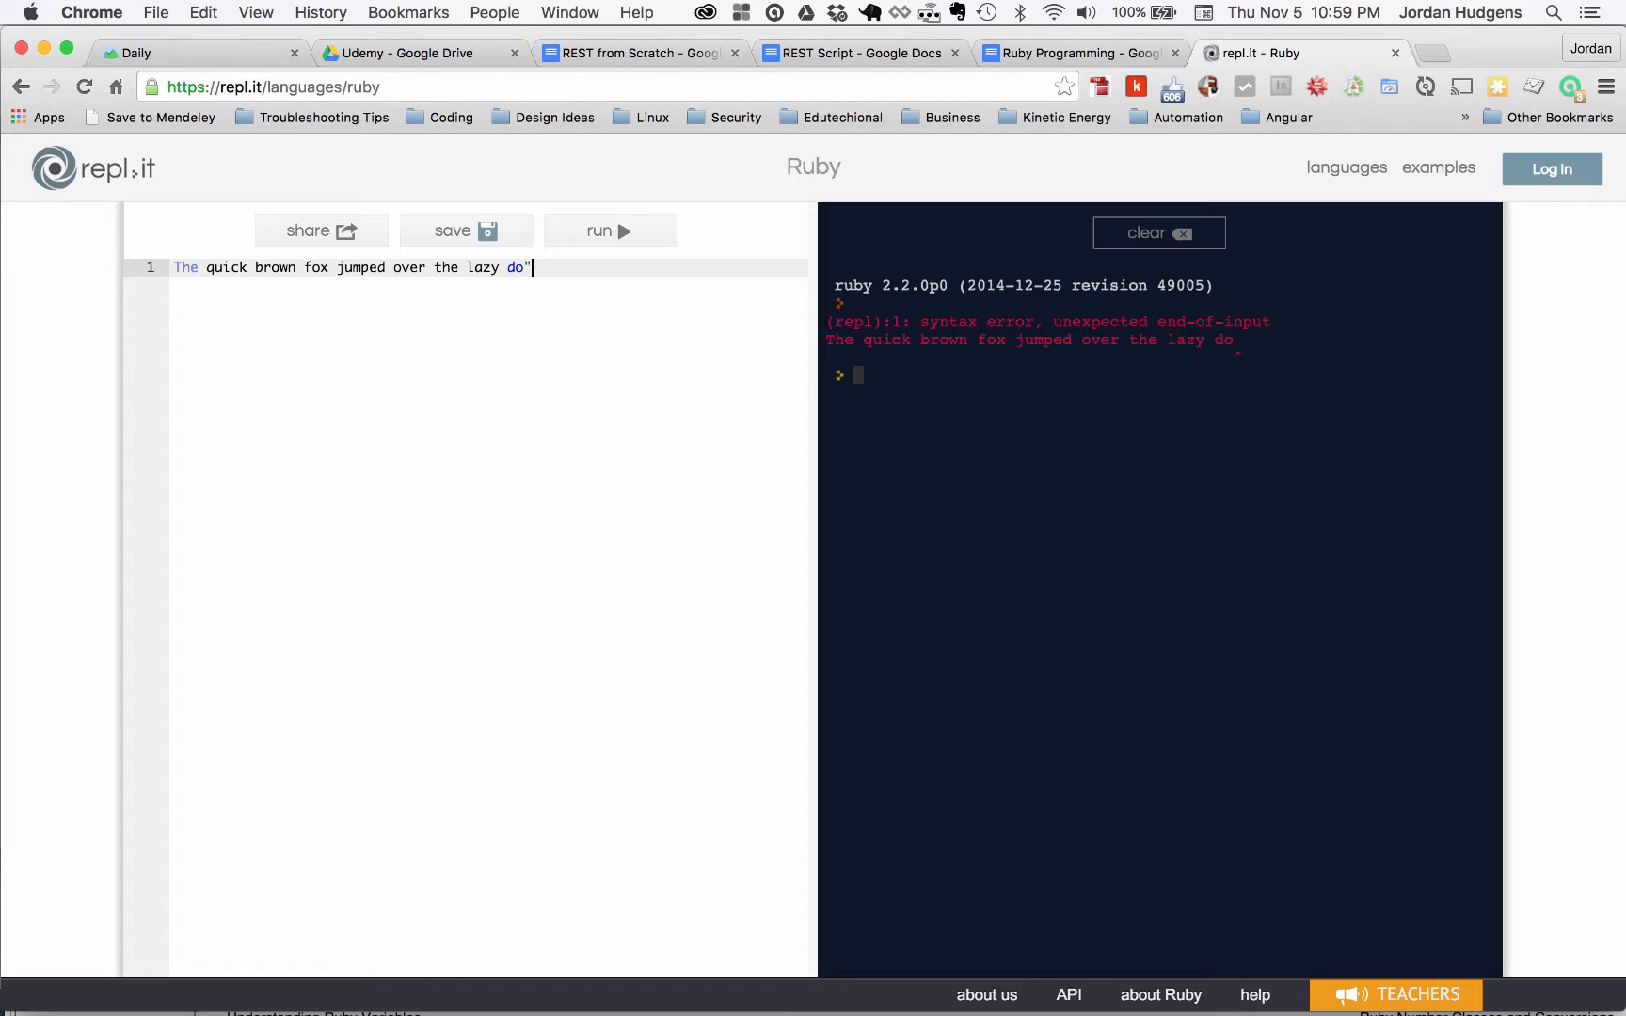
type("\"")
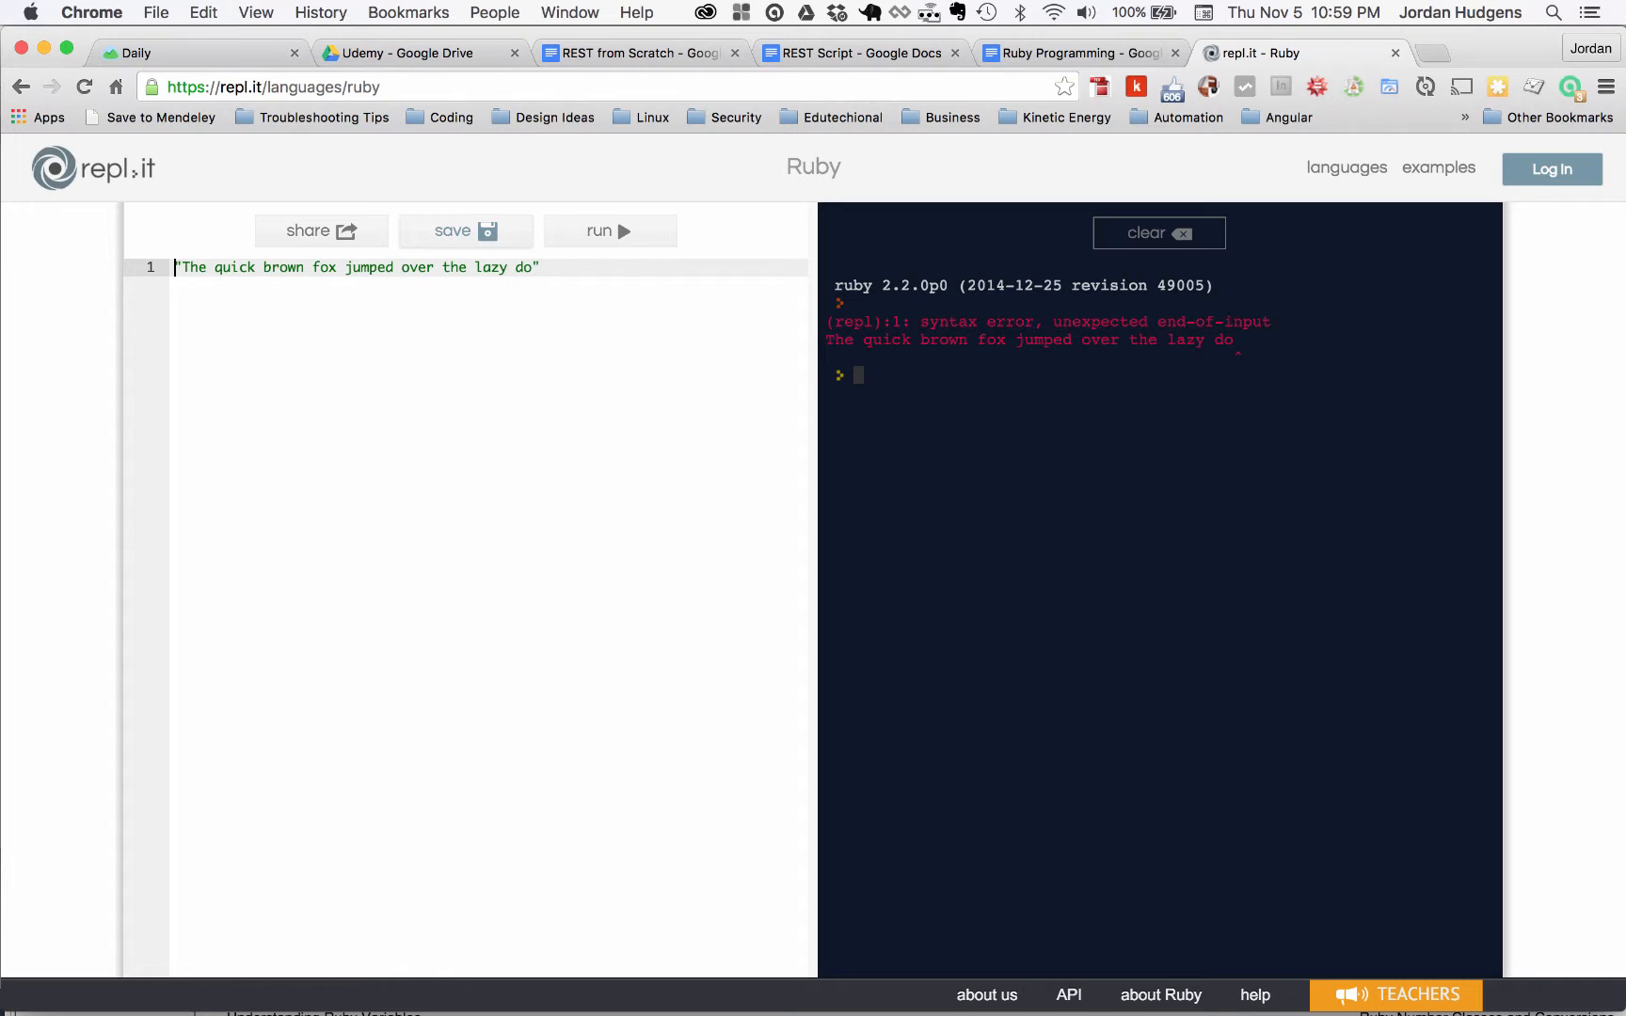
mouse_move(622, 236)
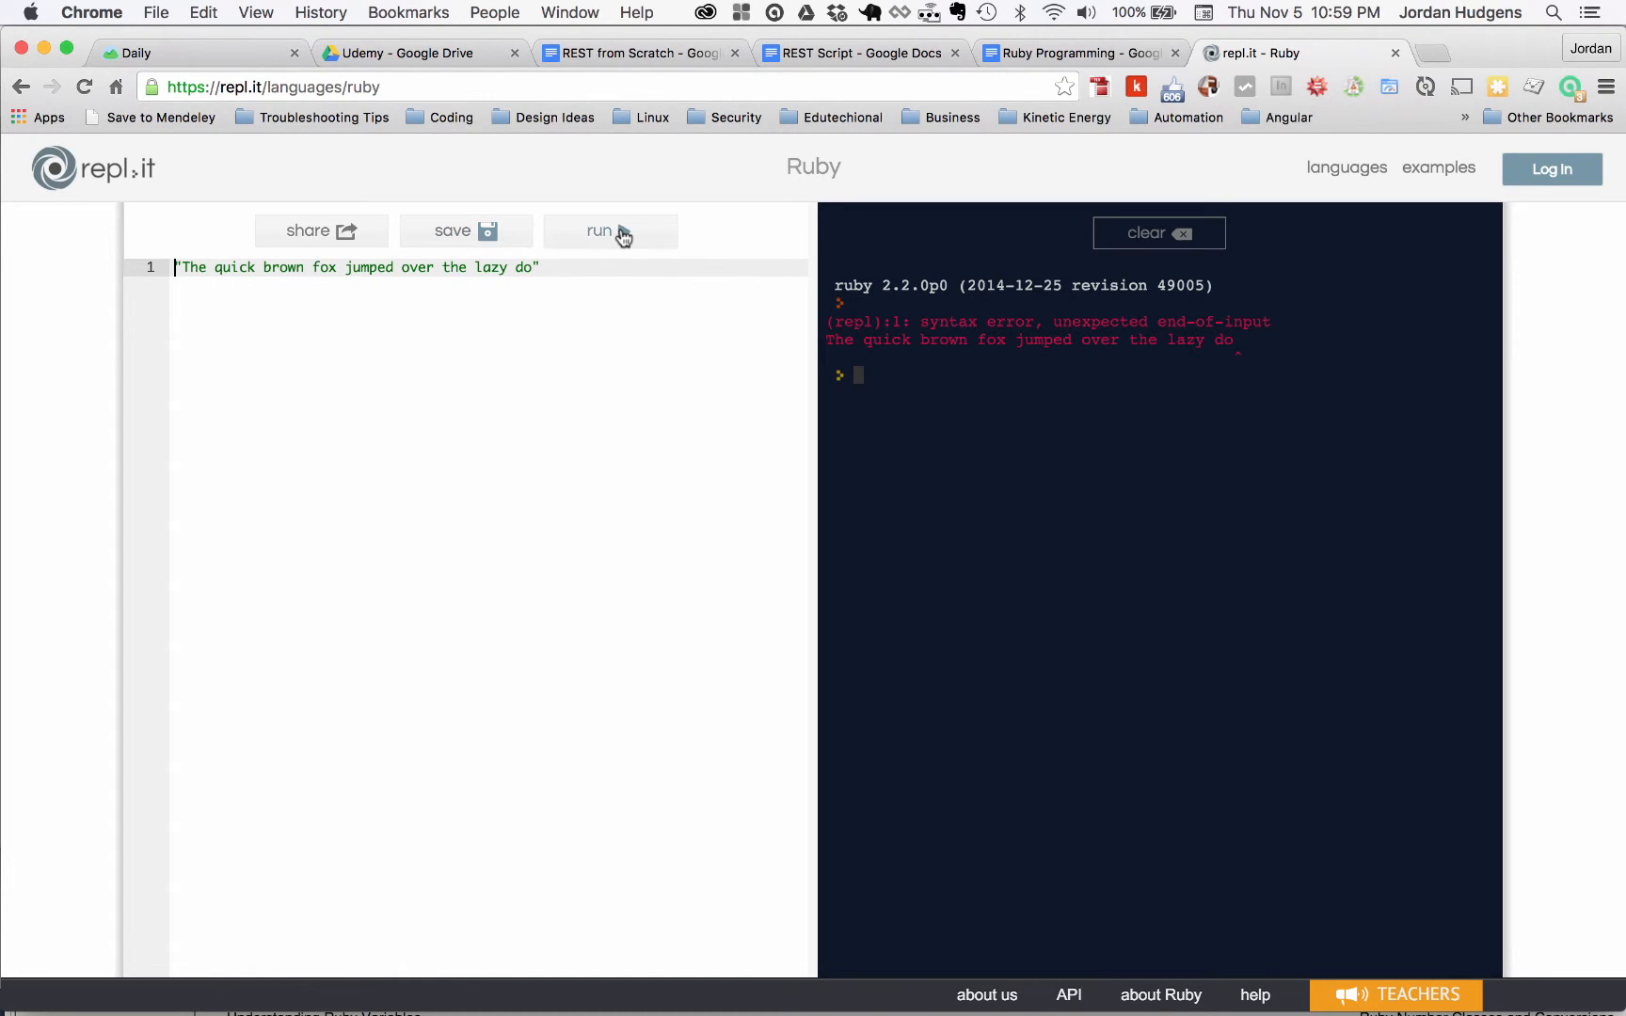
left_click(609, 230)
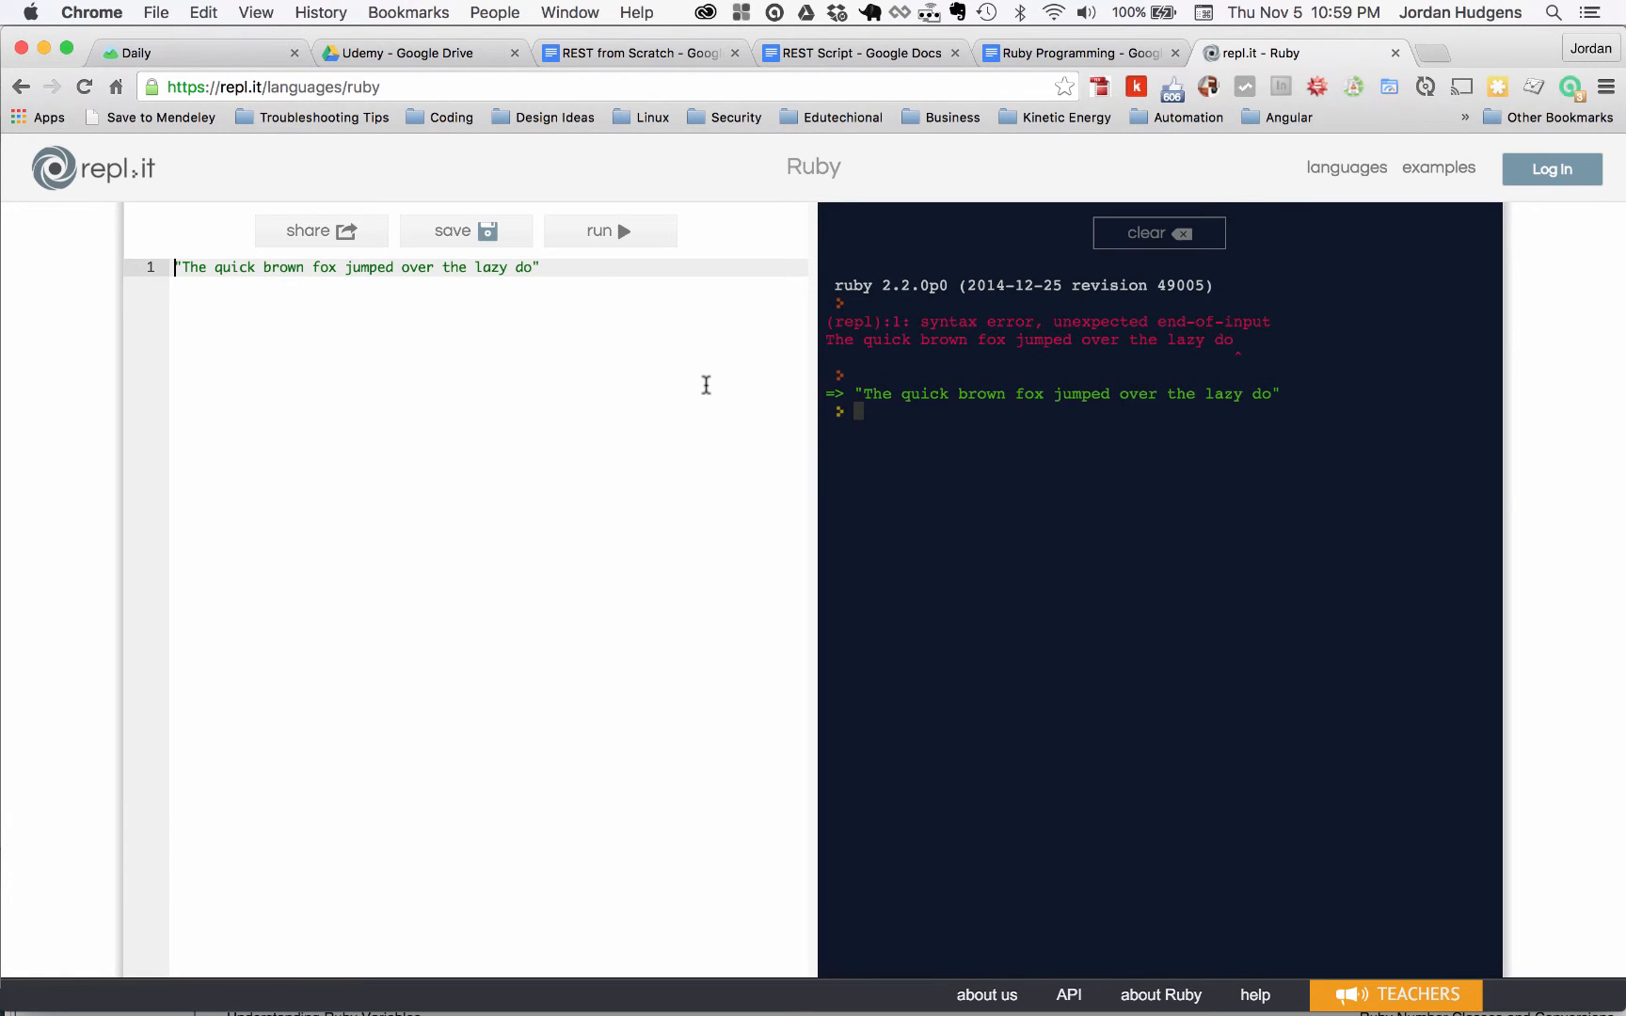
Assign the quoted sentence to x and add p x on line 3
type("x =")
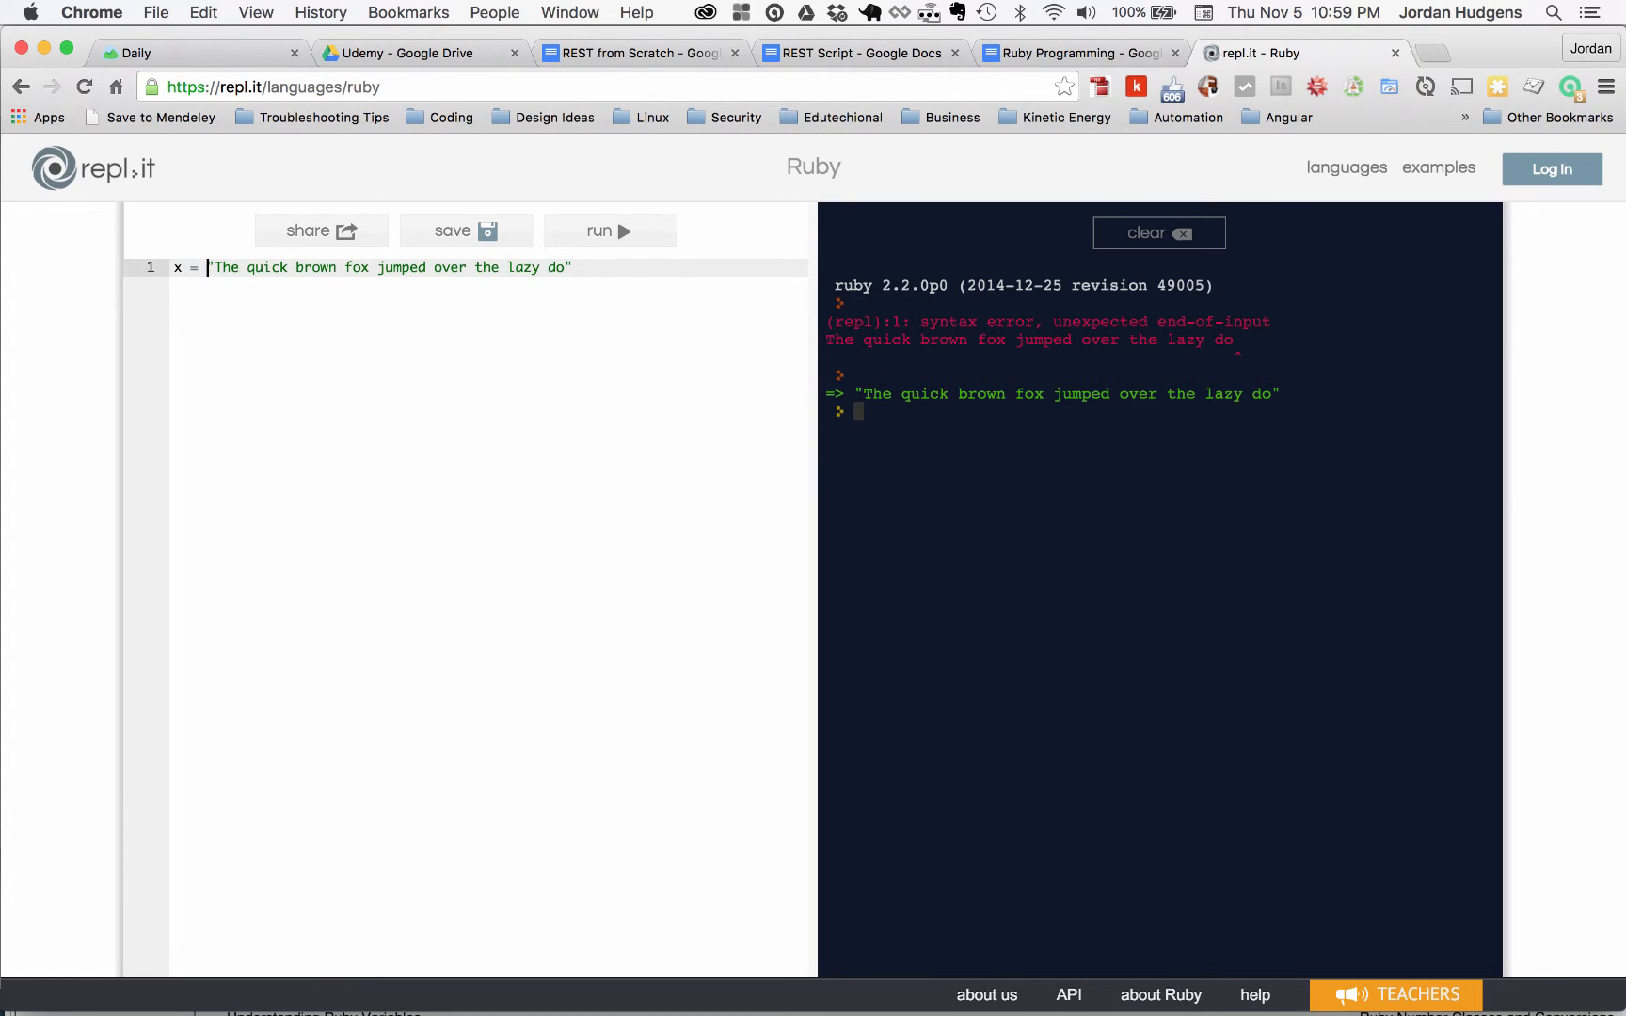
mouse_move(674, 243)
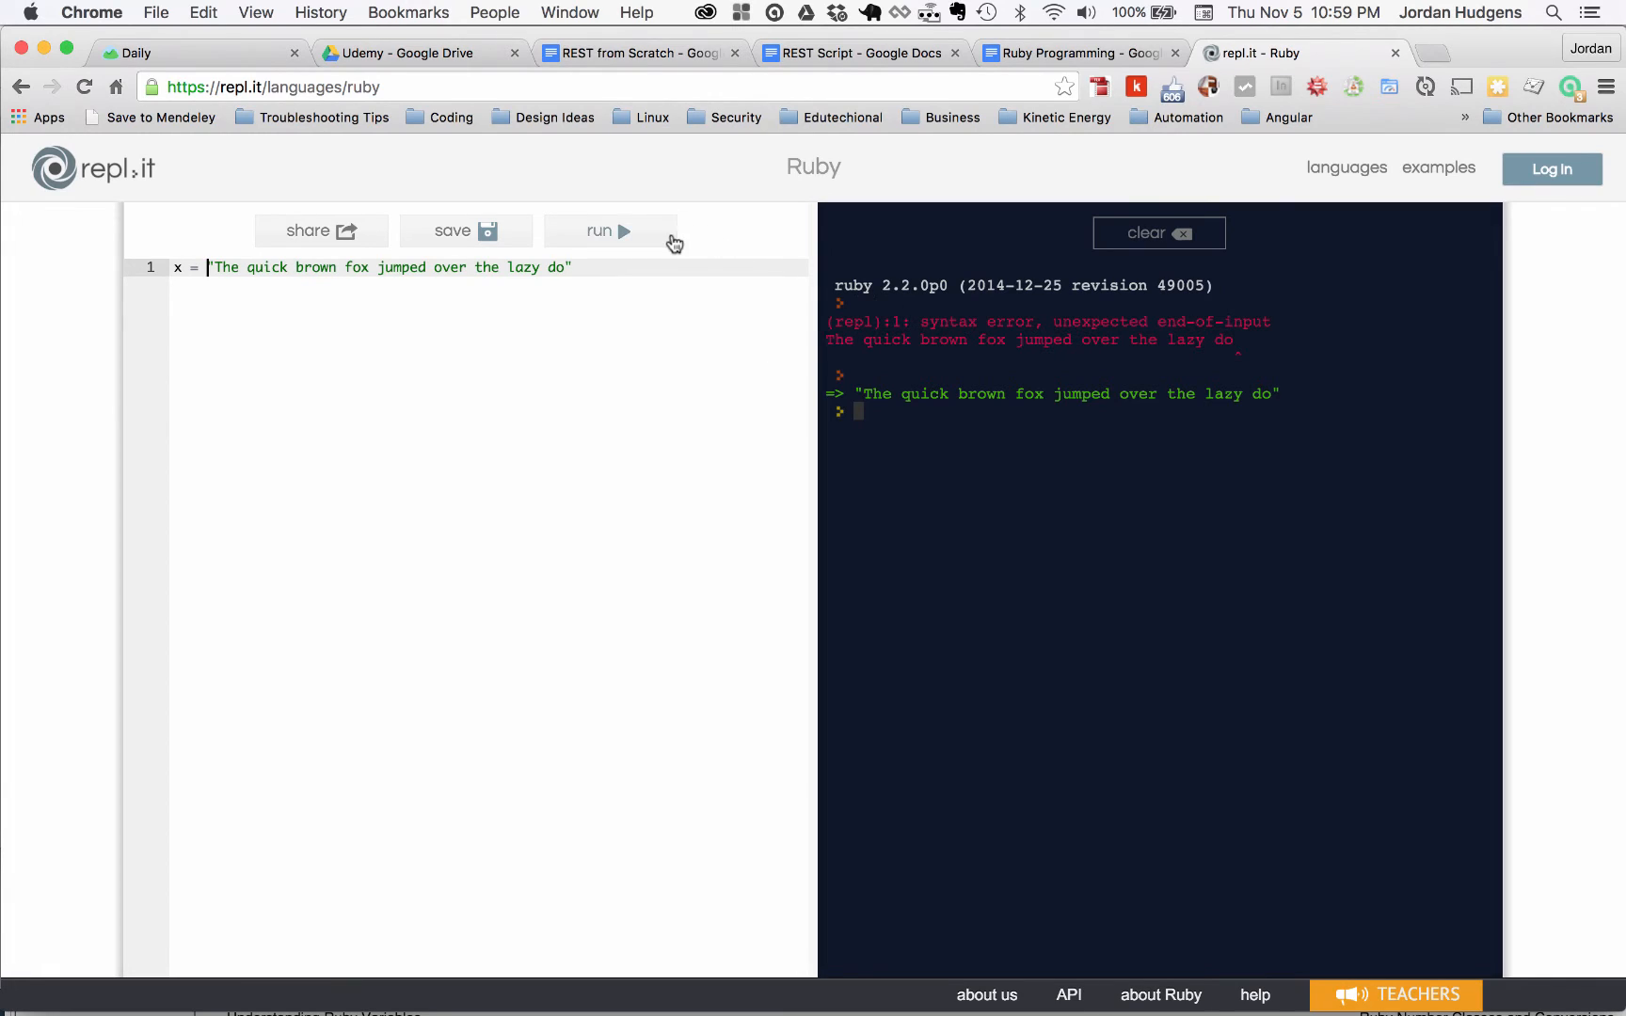
key("Enter")
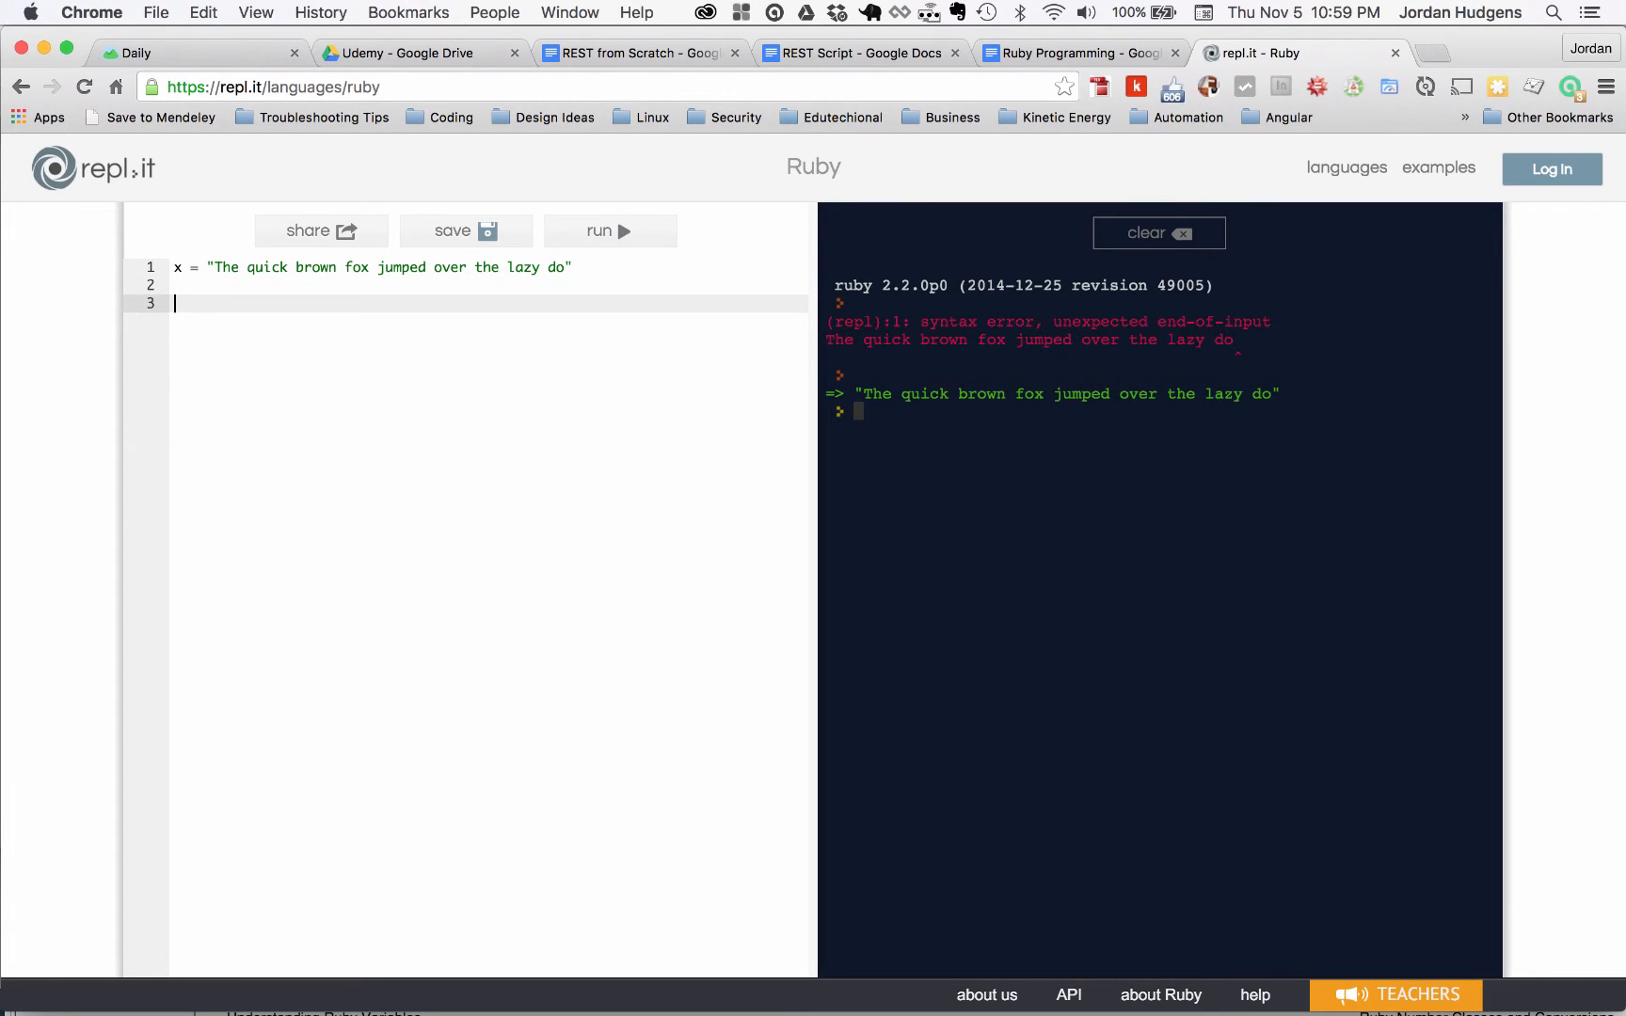
type("p x")
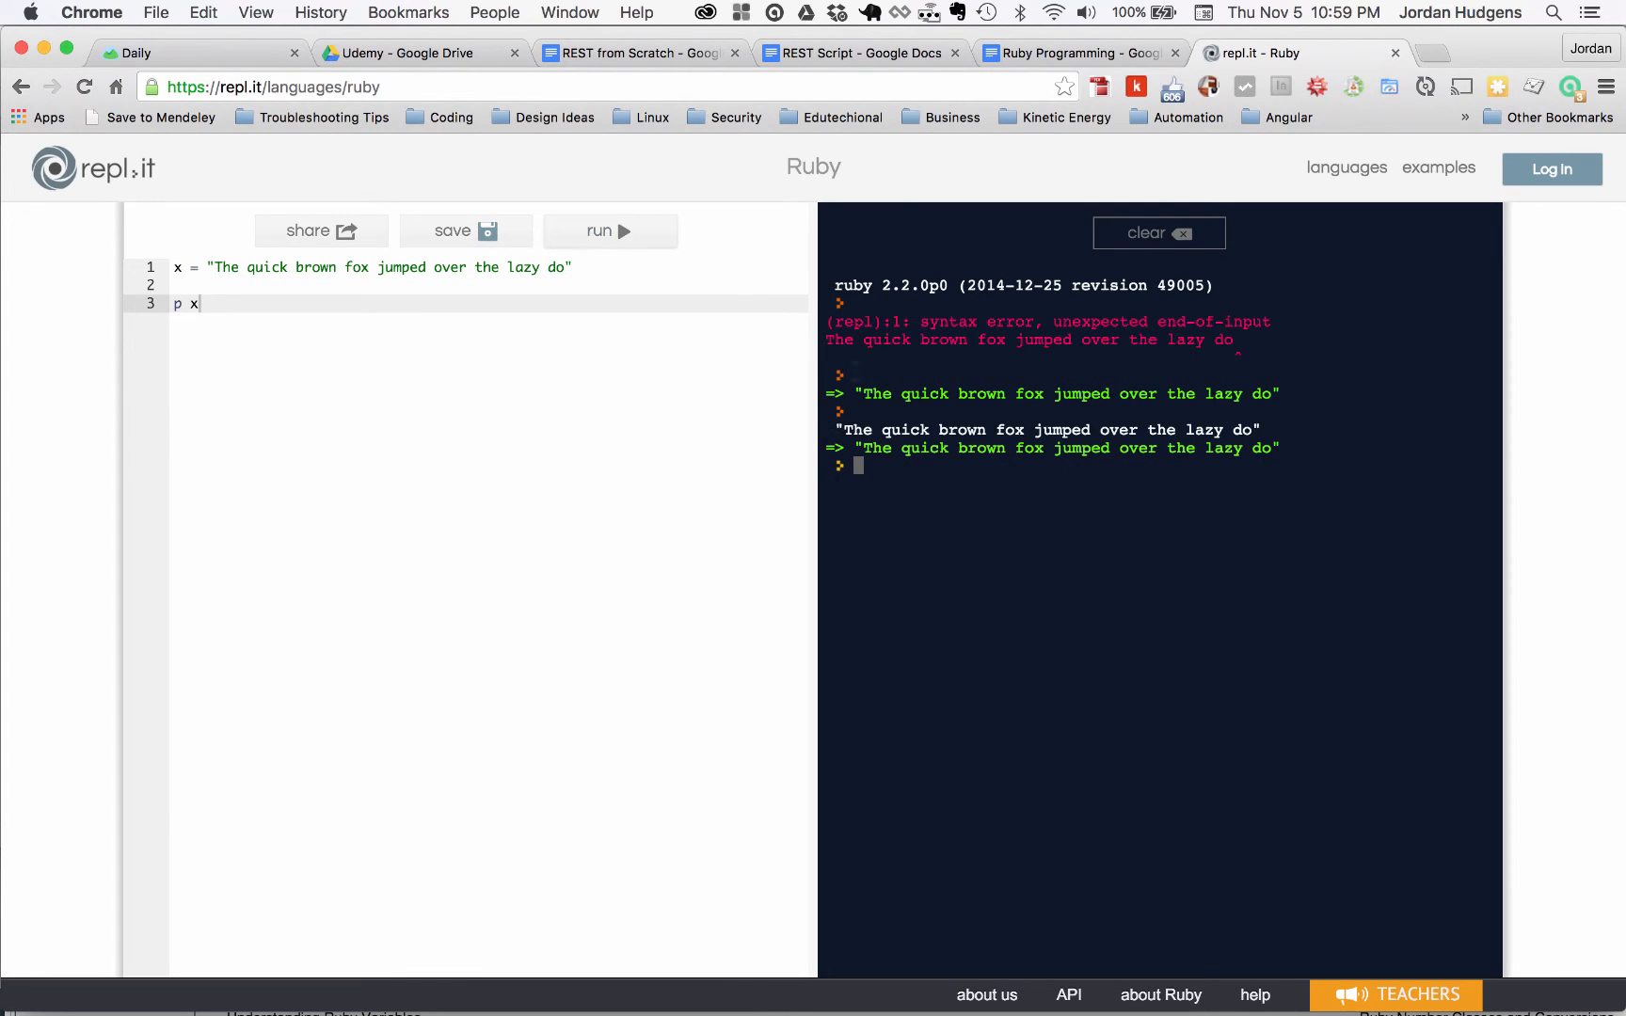
mouse_move(429, 379)
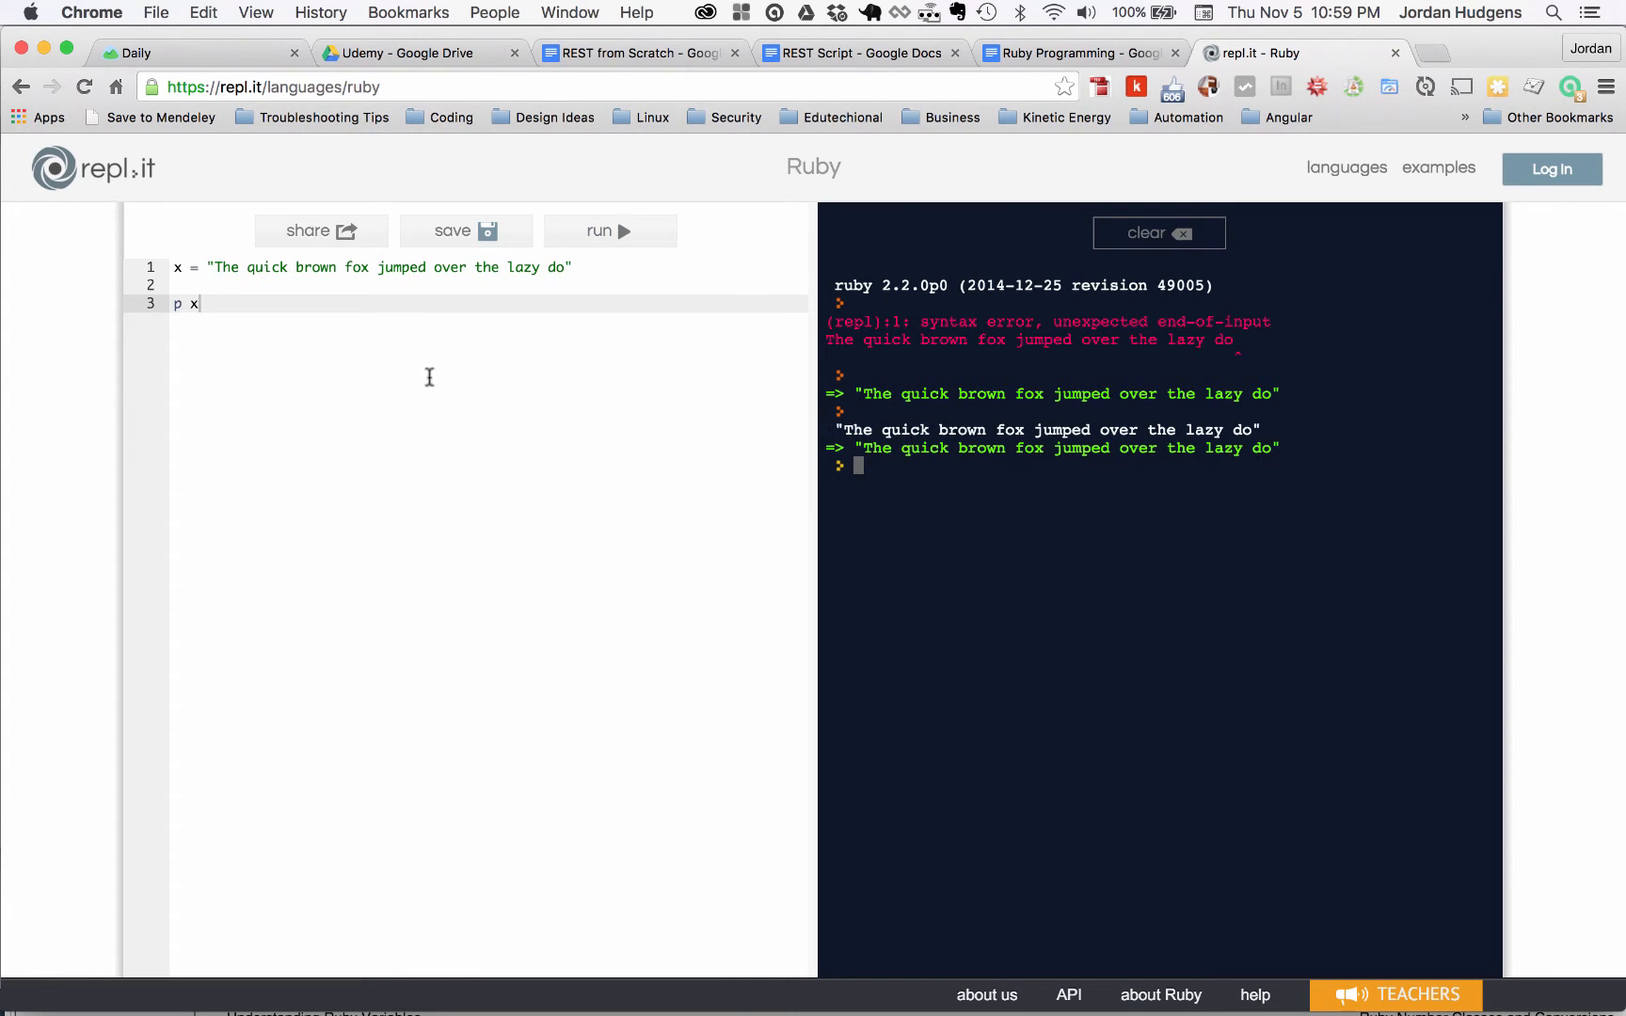
mouse_move(275, 282)
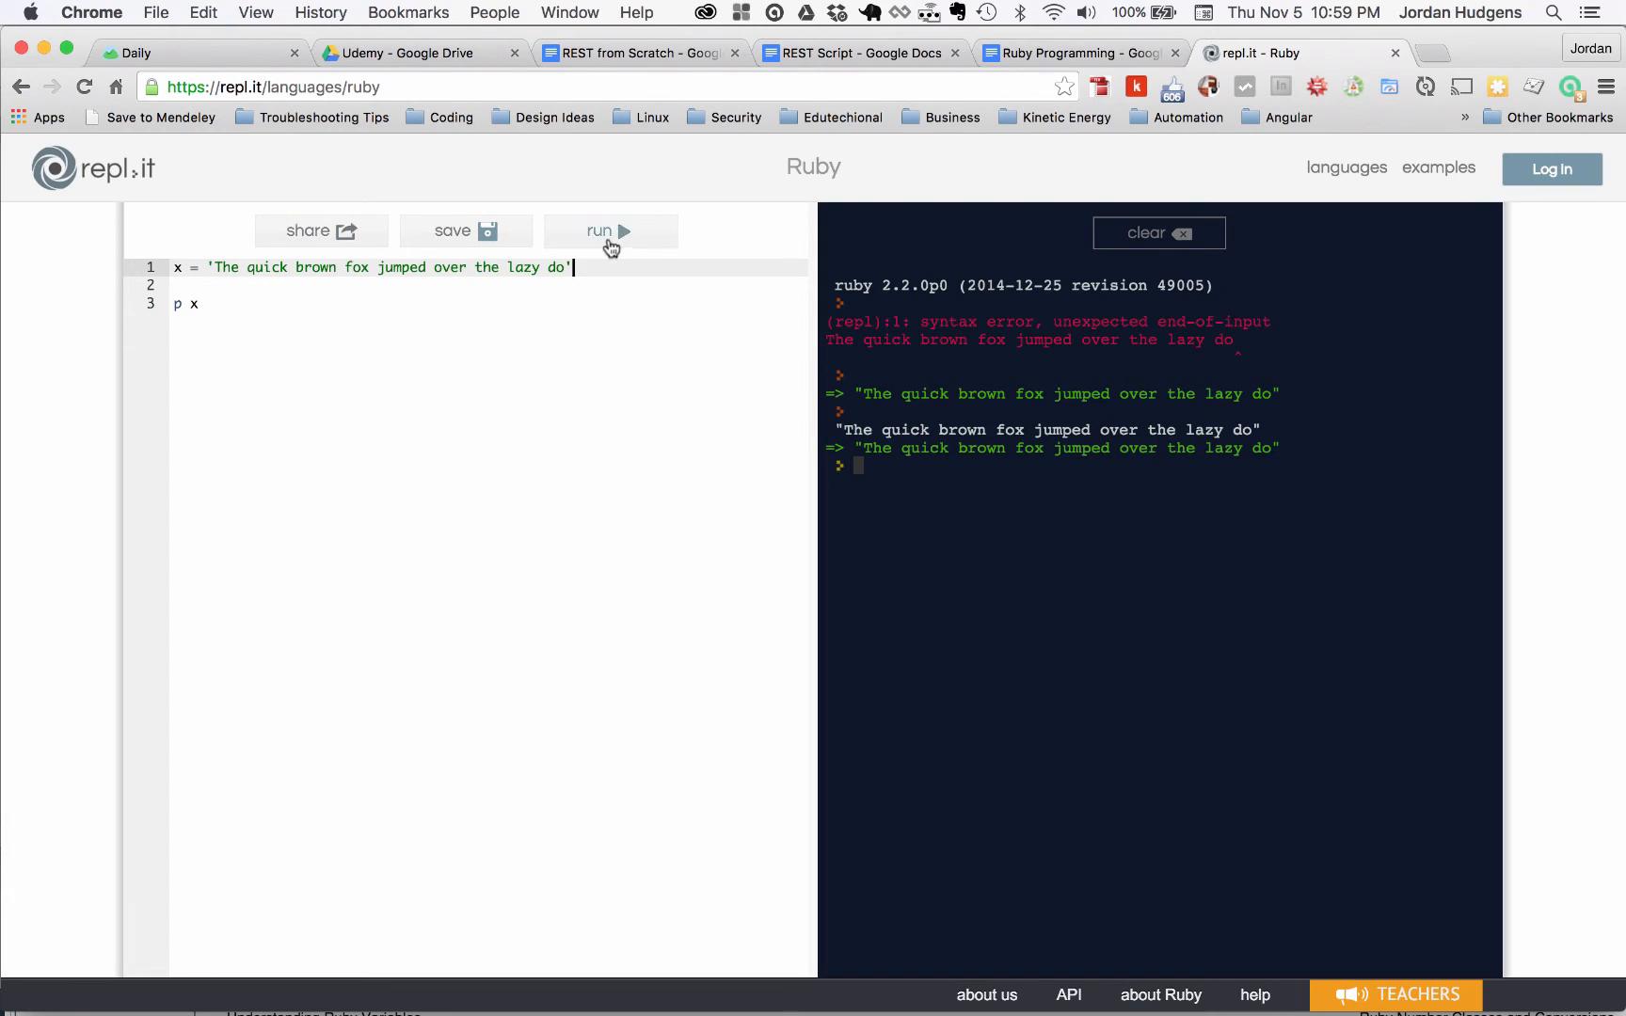
Rerun the code with x as a single-quoted string, printing the sentence again
left_click(610, 231)
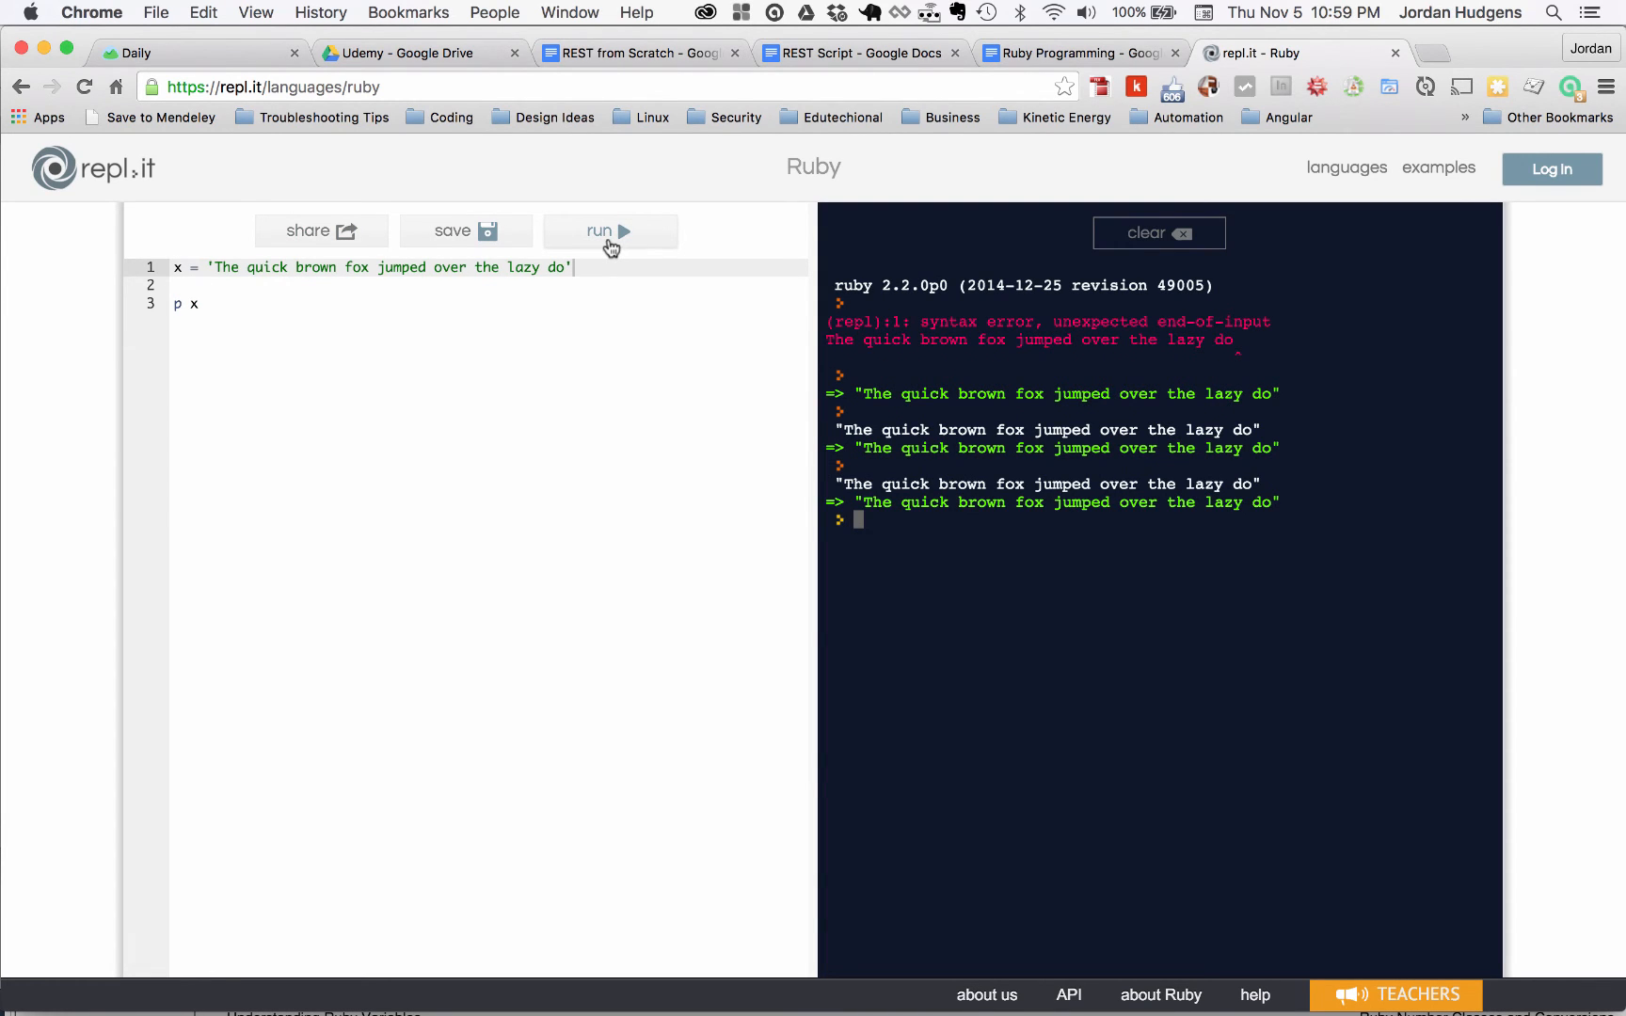